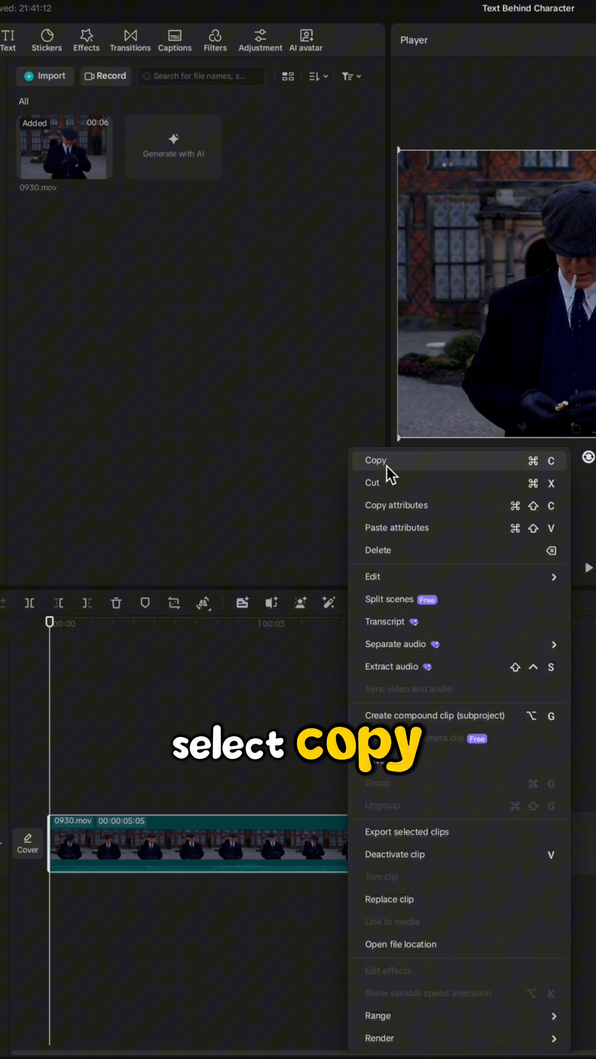
Copy the 0930.mov clip from the timeline
click(376, 461)
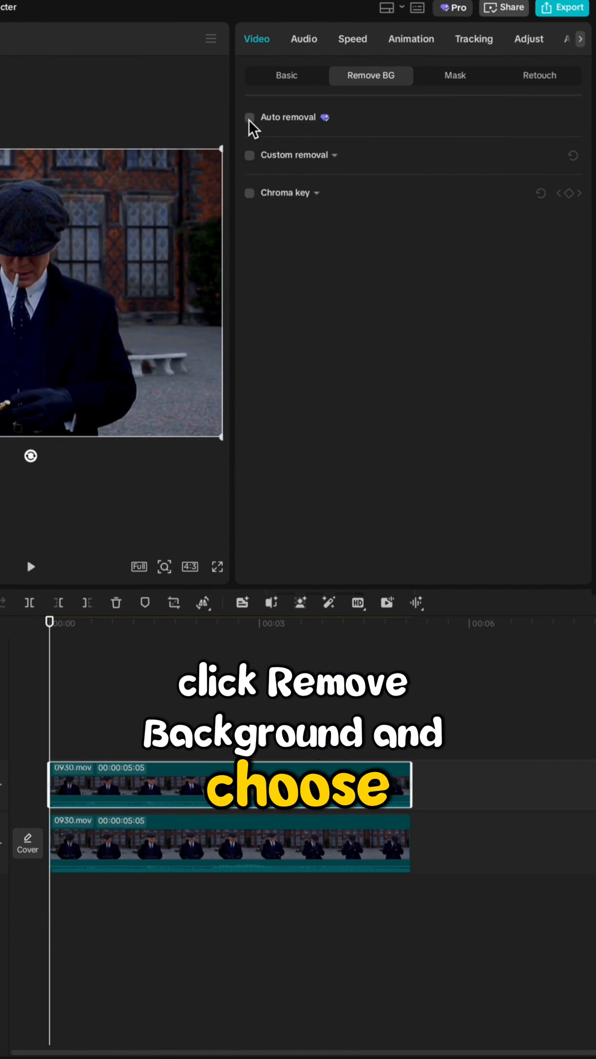
Turn on Auto removal for the duplicated clip and add a default text layer
click(249, 117)
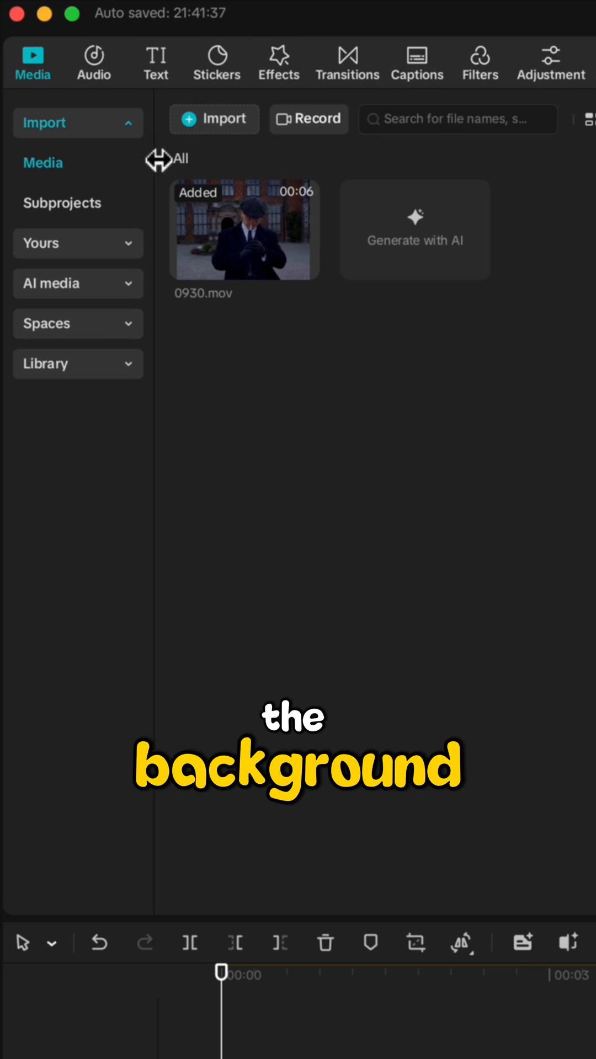
click(156, 63)
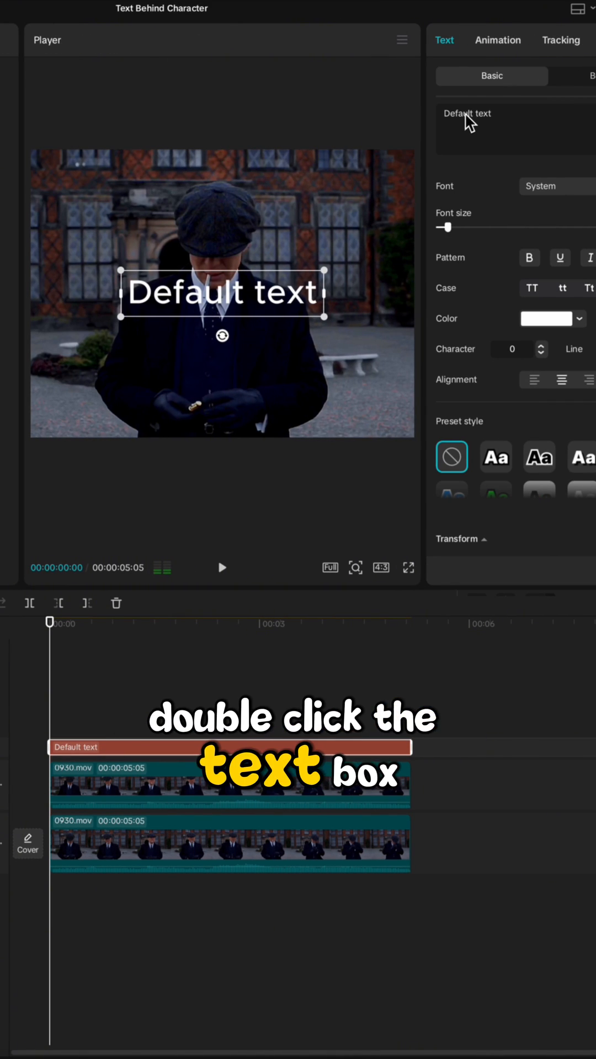
Replace the placeholder text with 'TOMMY SHELB', typing still in progress
text(To)
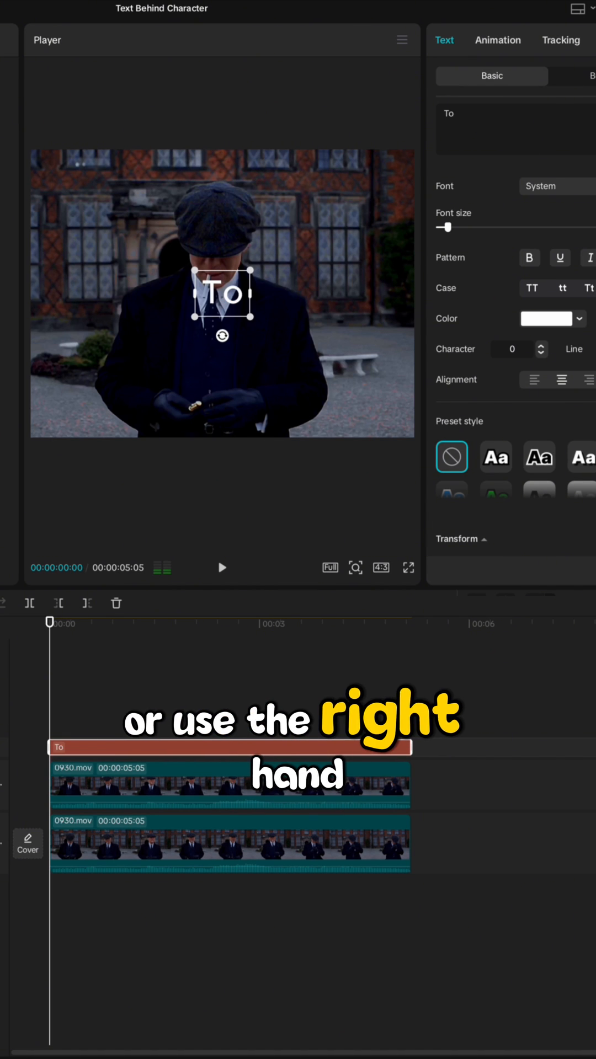
text(TOMMY SHELB)
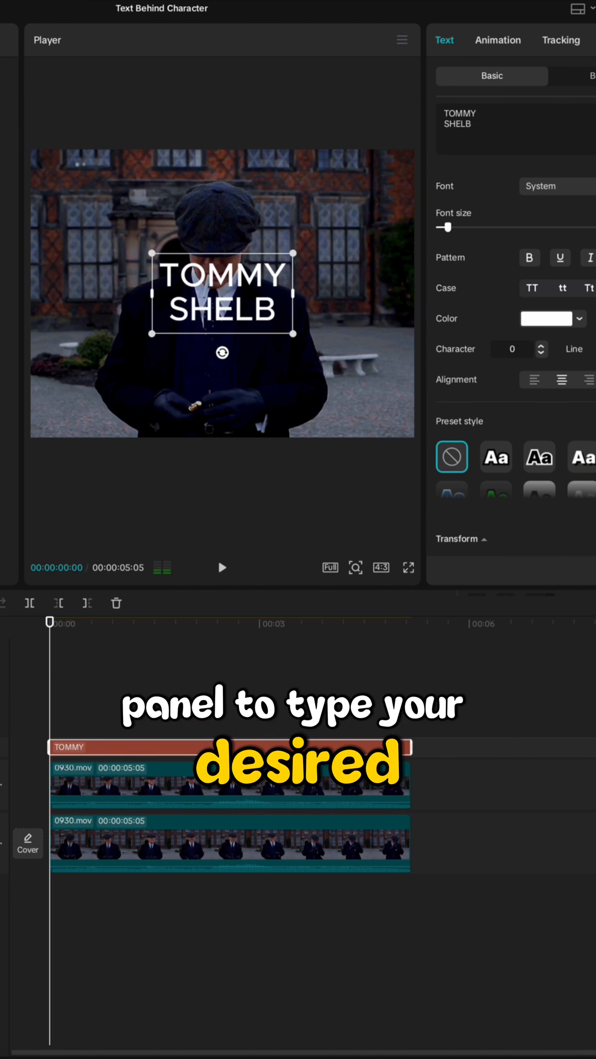